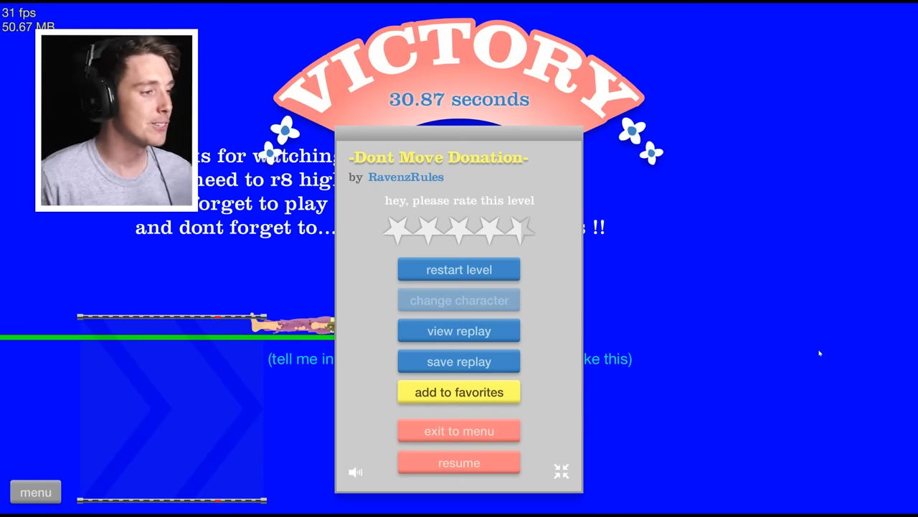
Exit the won Dont Move Donation level, then finish and leave Plants vs Pogo Fight
left_click(458, 430)
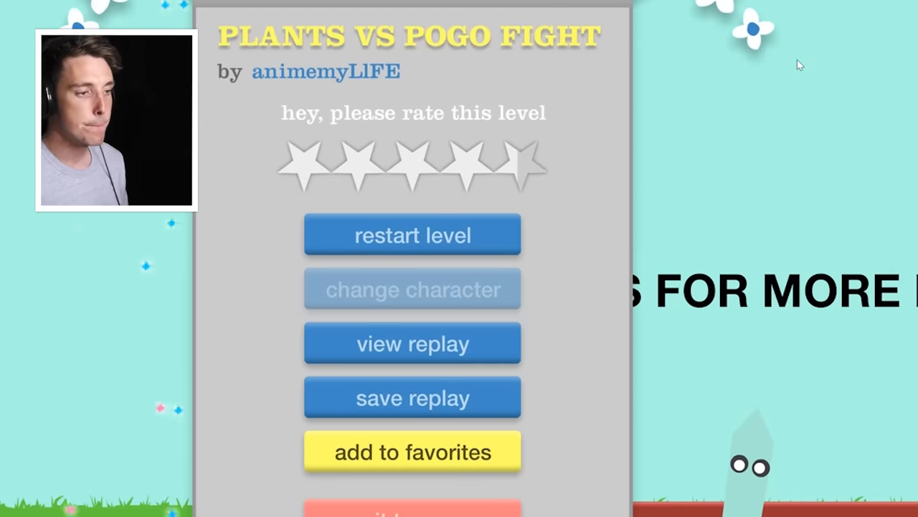
left_click(412, 235)
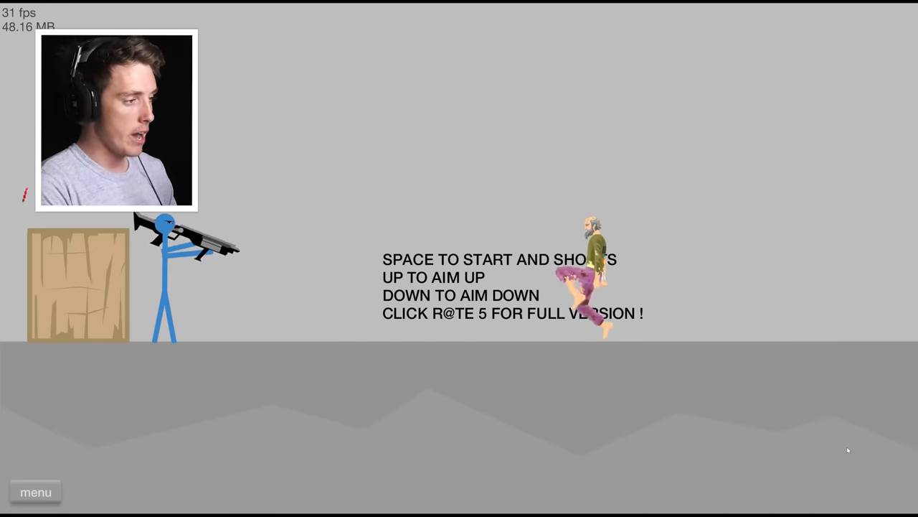
Start the stickman level and fire two rockets at the bearded character
key("space")
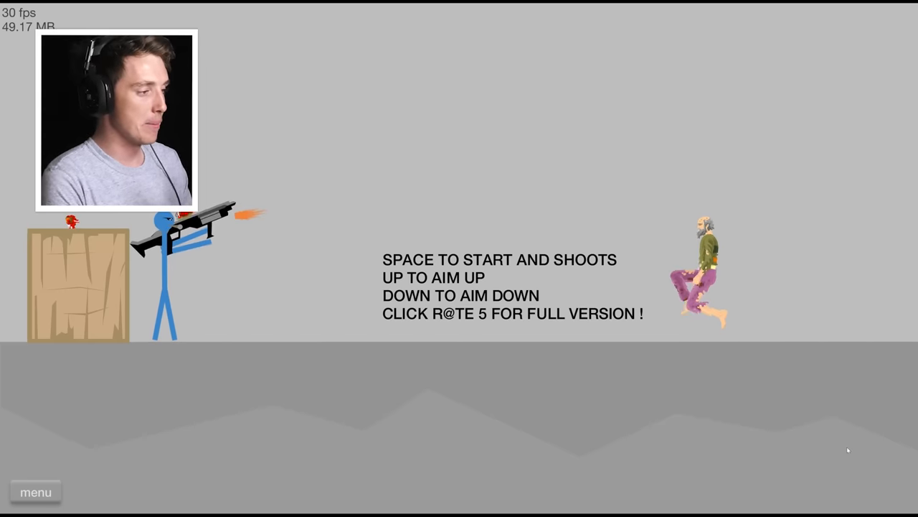
key("space")
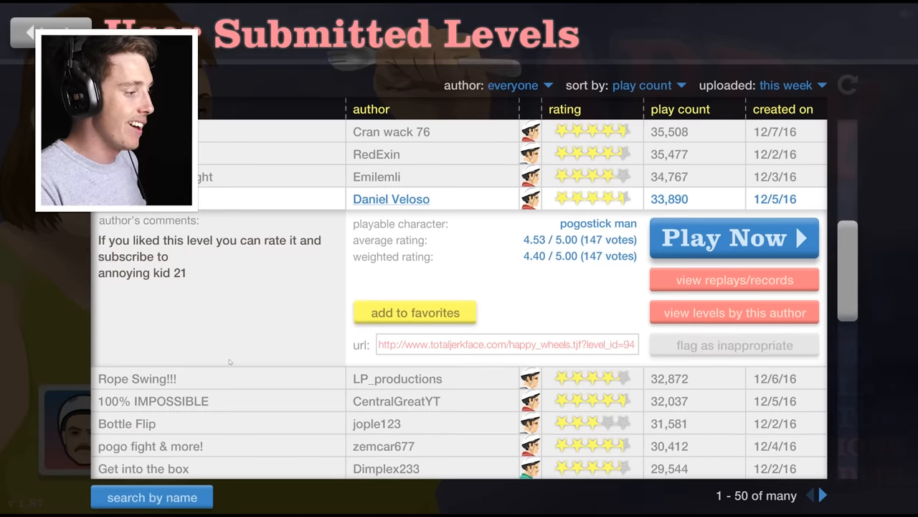
mouse_move(310, 401)
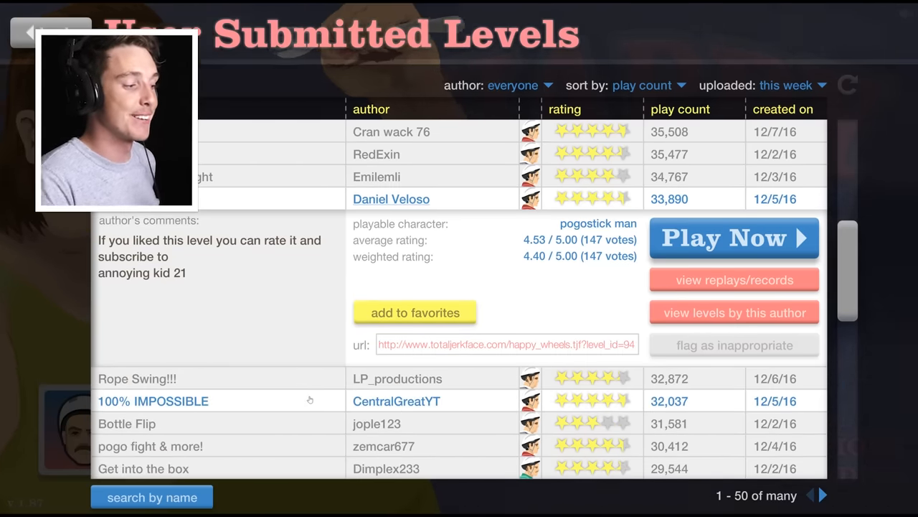
left_click(734, 237)
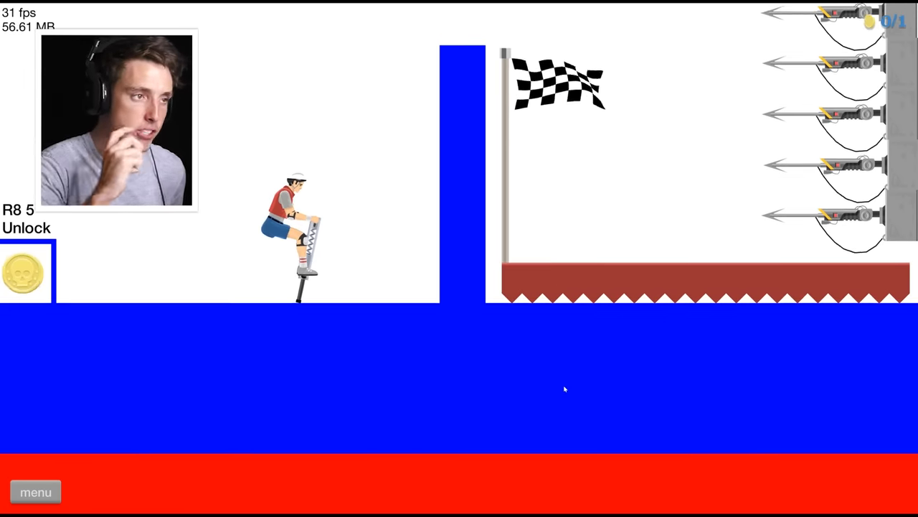